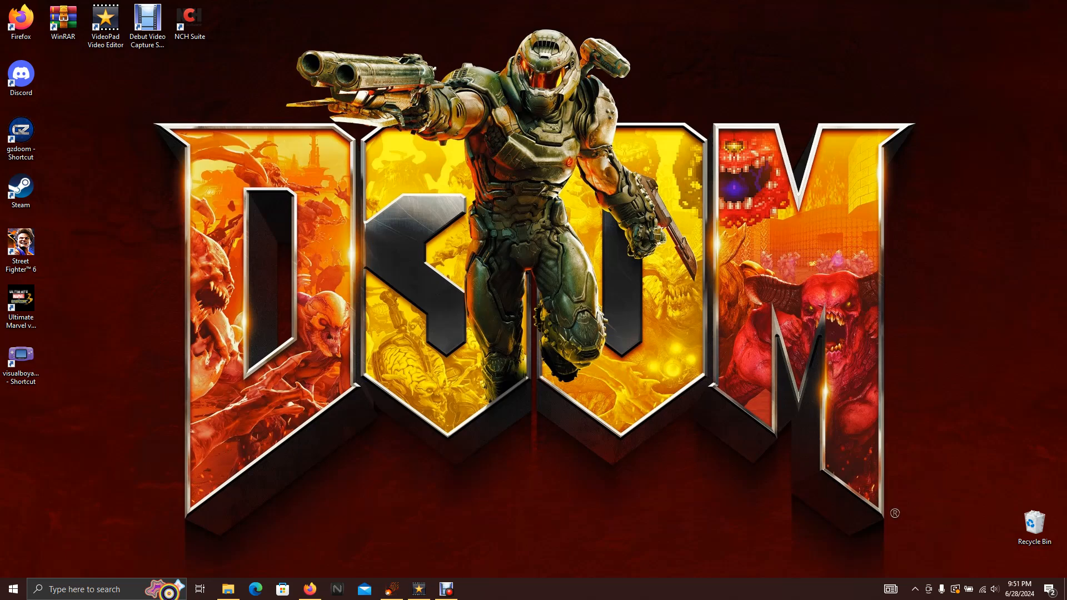
Step: Review the conversion guide, VEED editor and CloudConvert pages in the browser
click(391, 589)
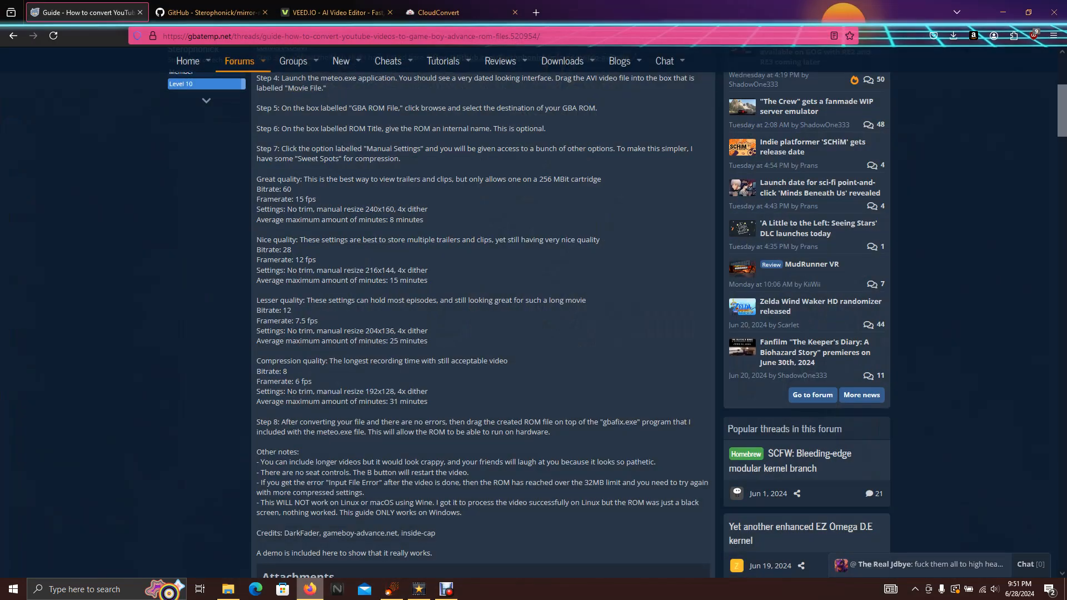
click(335, 12)
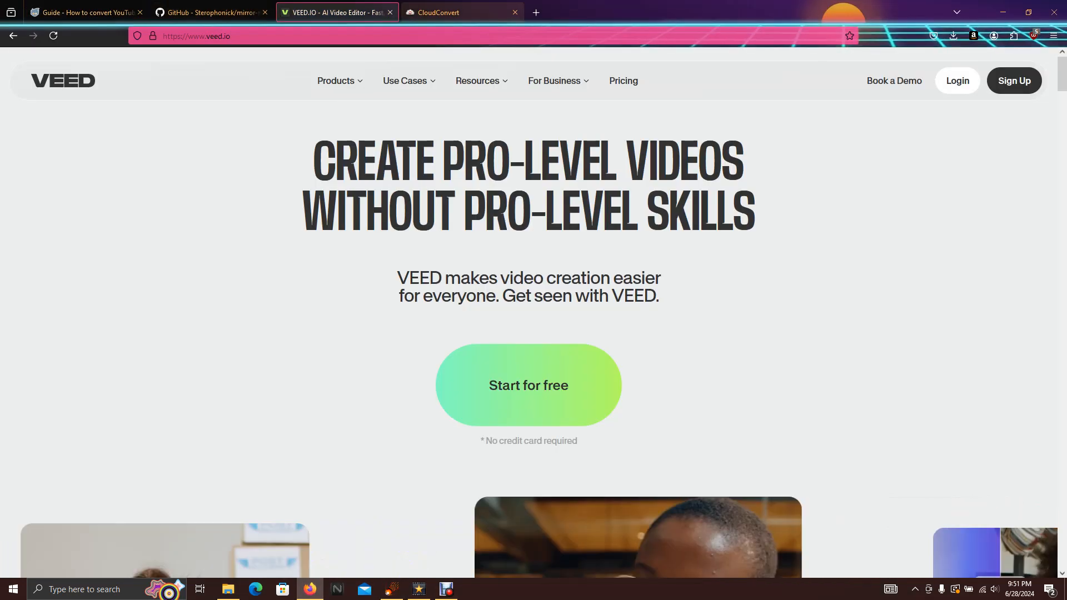
click(459, 13)
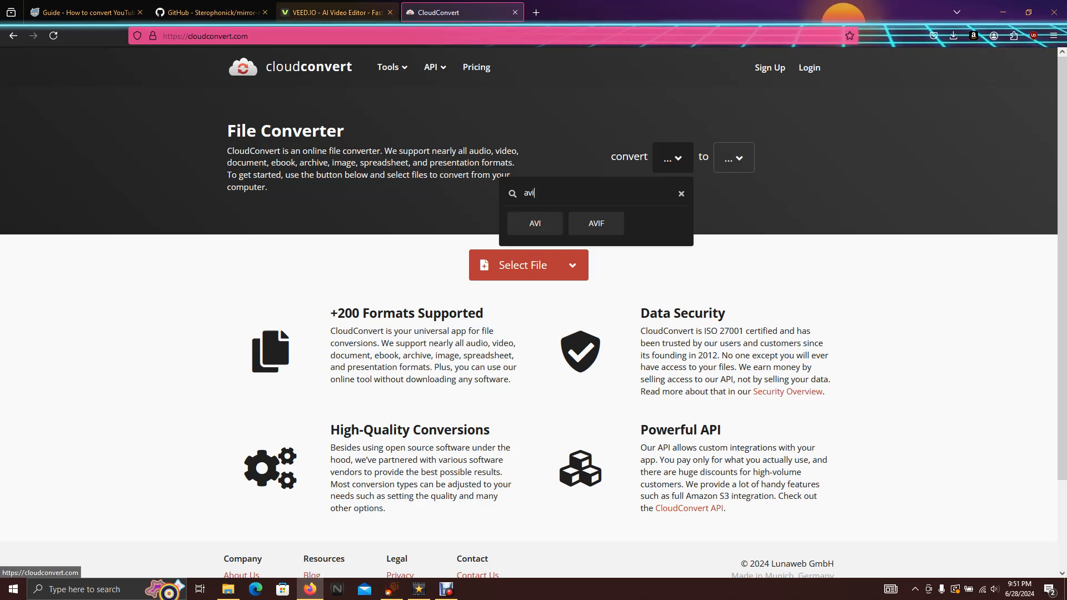
click(336, 12)
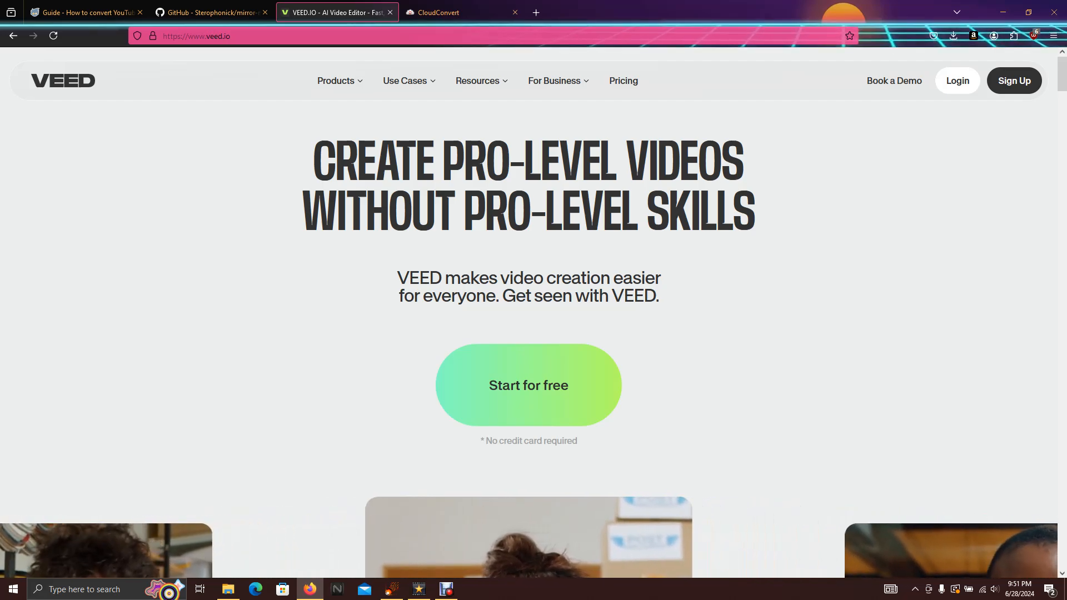
click(85, 12)
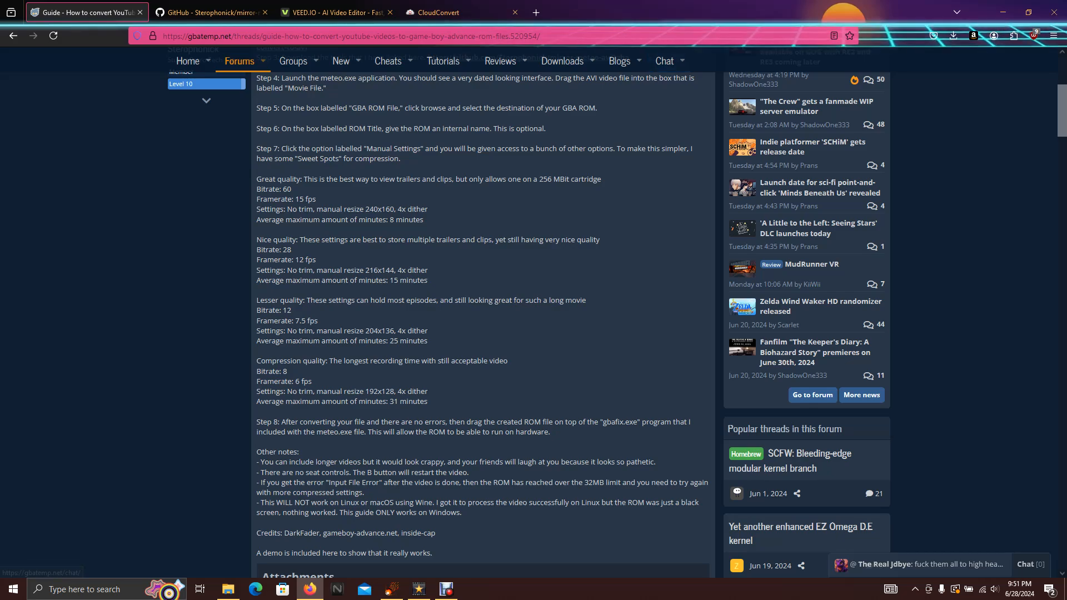
mouse_move(1001, 12)
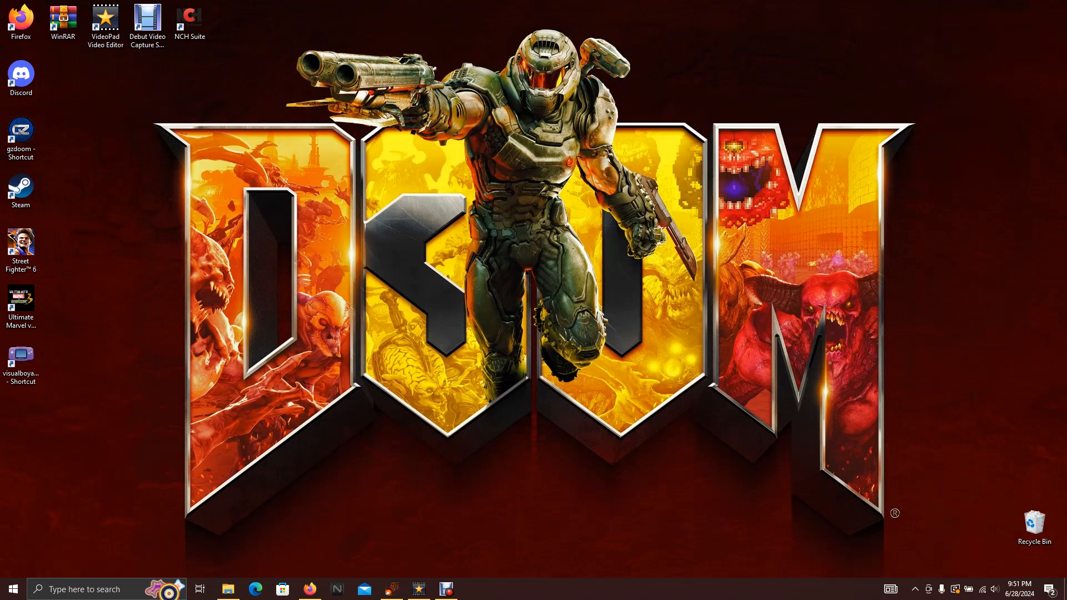
Step: Set the Doin Your Mom .avi from Downloads as METEO's input video
click(391, 588)
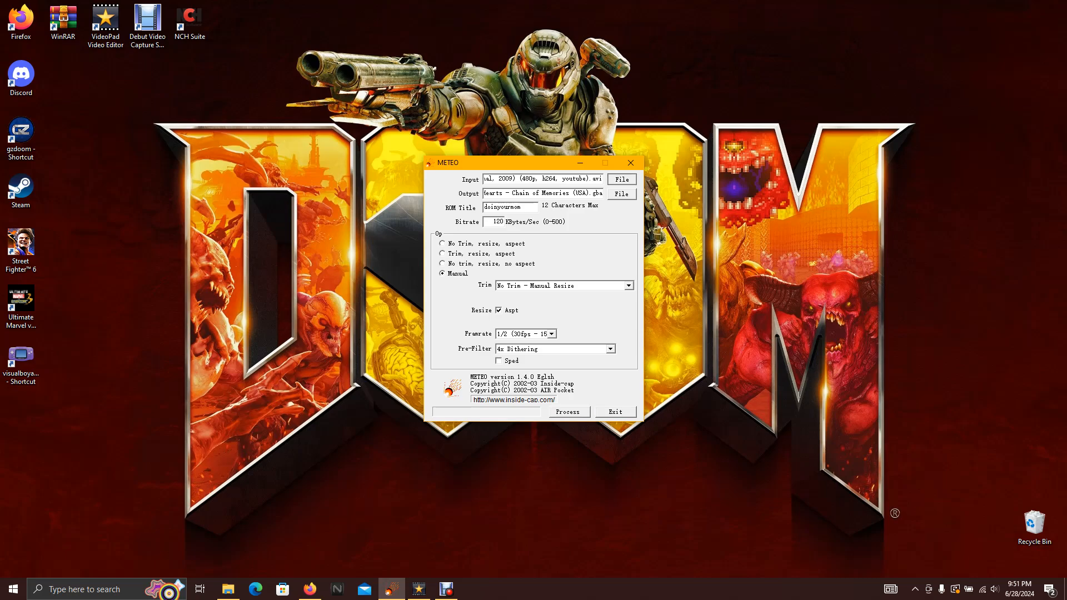
click(620, 194)
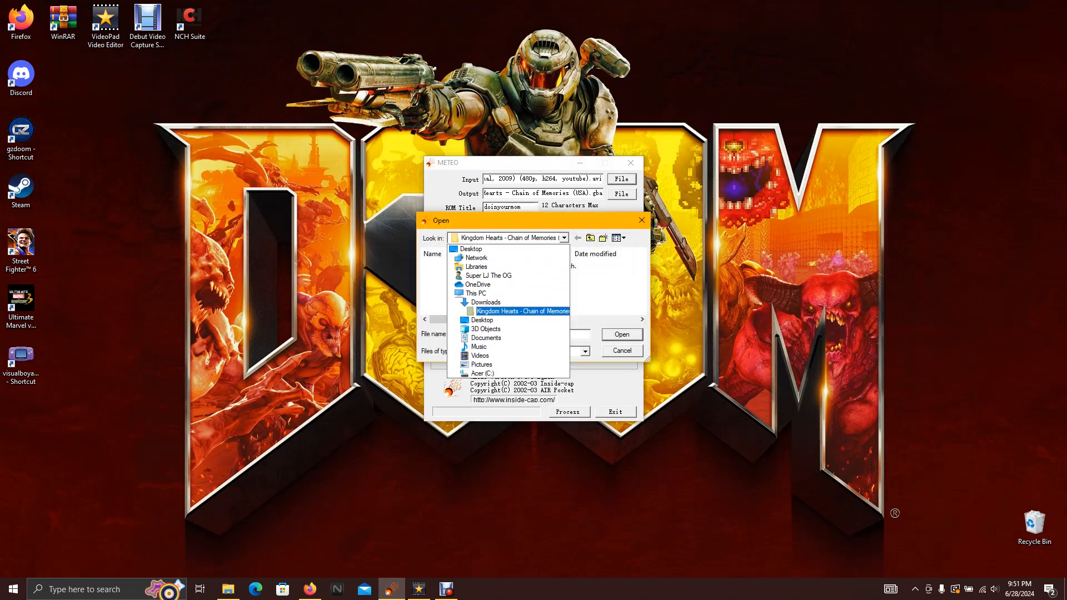
click(485, 301)
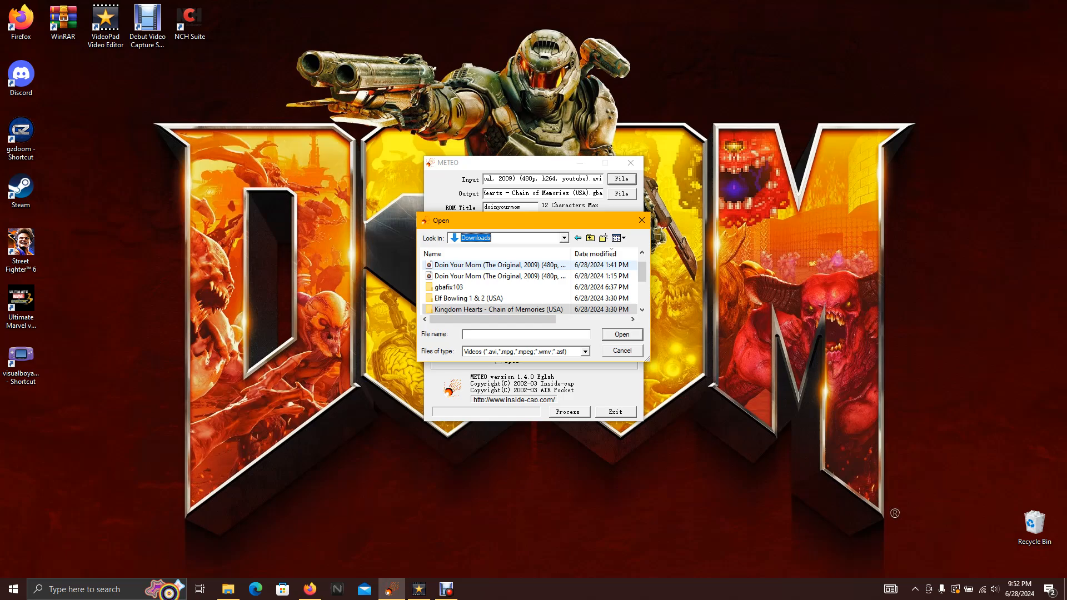
click(500, 276)
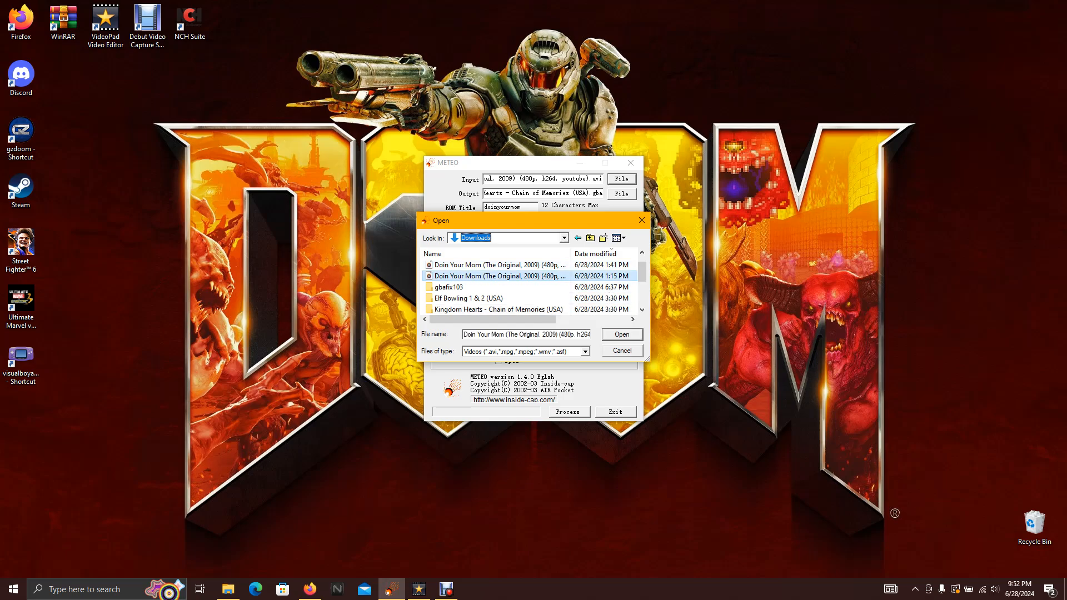
Step: Save the output ROM into the Kingdom Hearts folder
click(619, 193)
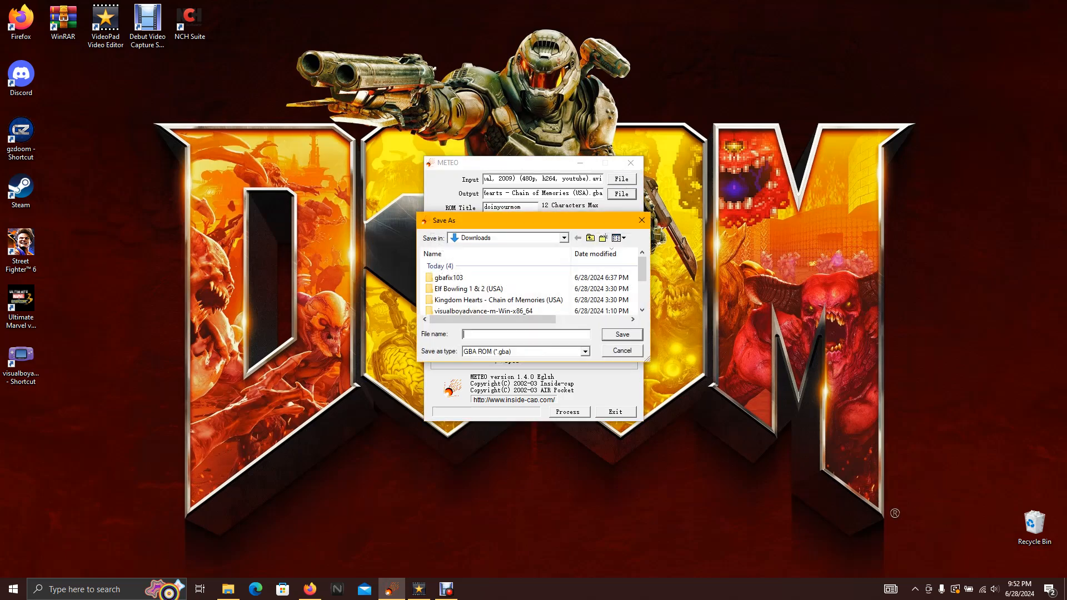
click(500, 299)
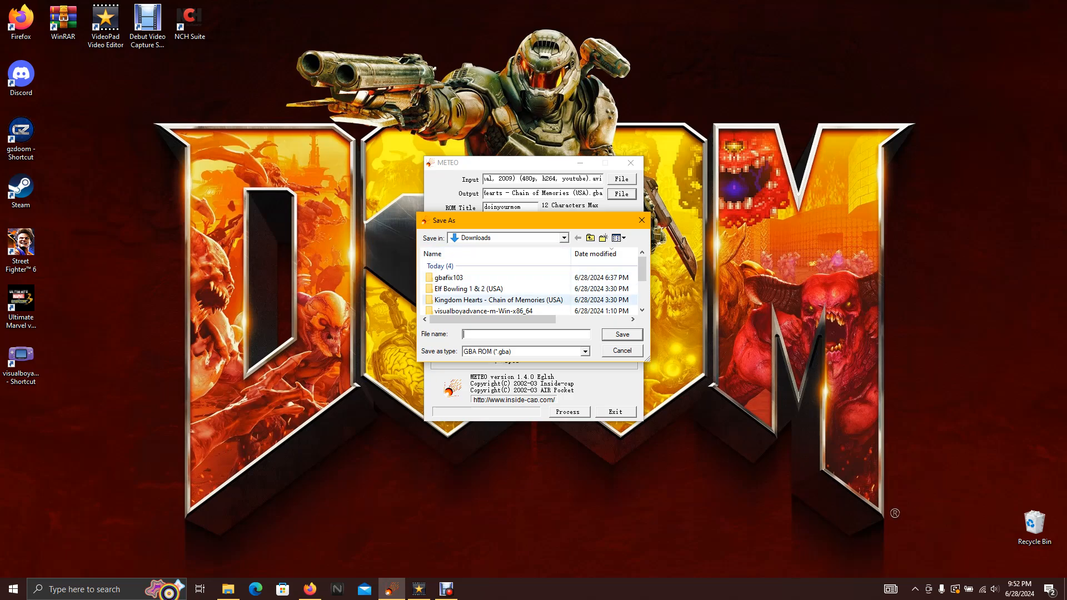
click(620, 350)
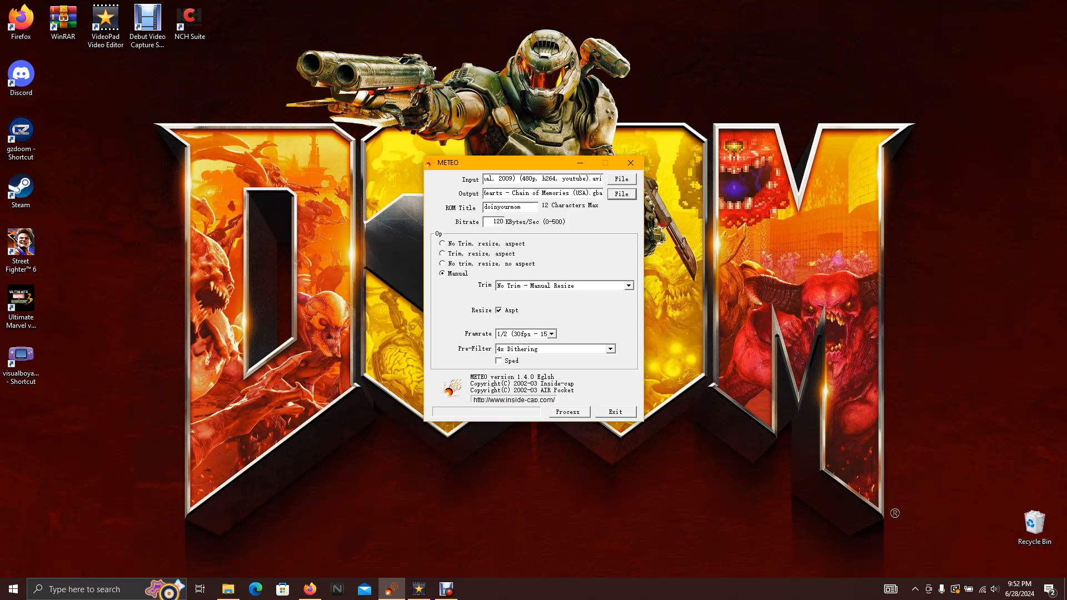
Step: Choose the 1/2 (30fps - 15fps) frame rate and start processing the ROM
click(550, 333)
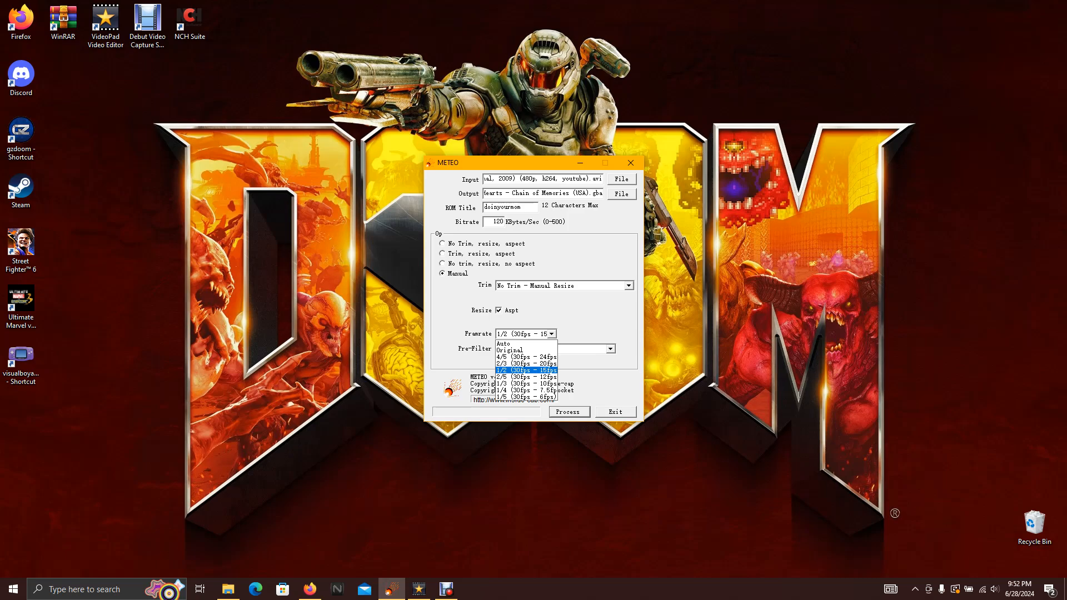
click(524, 369)
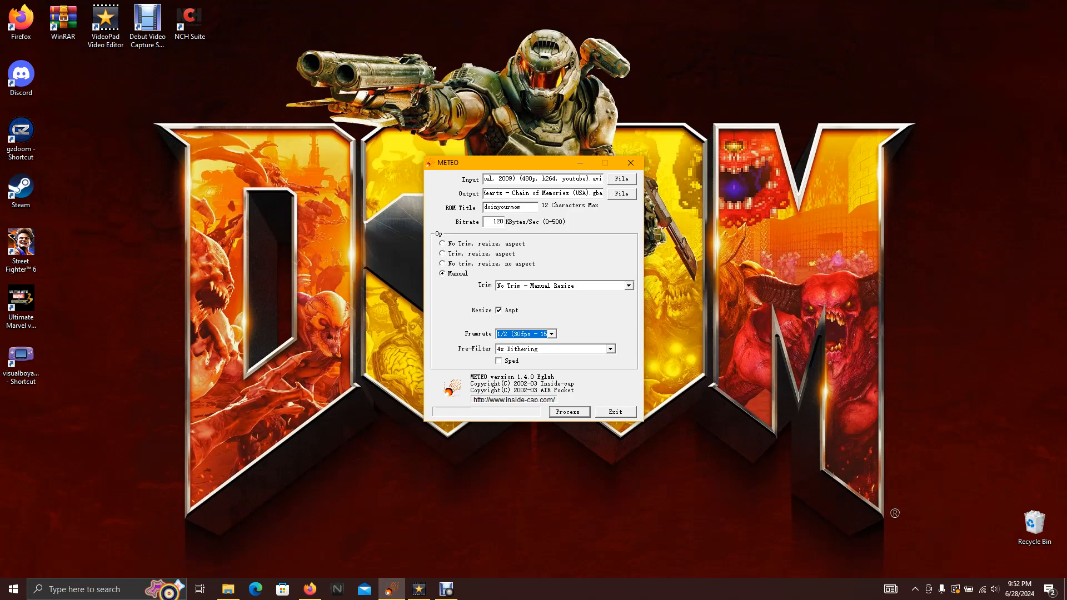
click(568, 411)
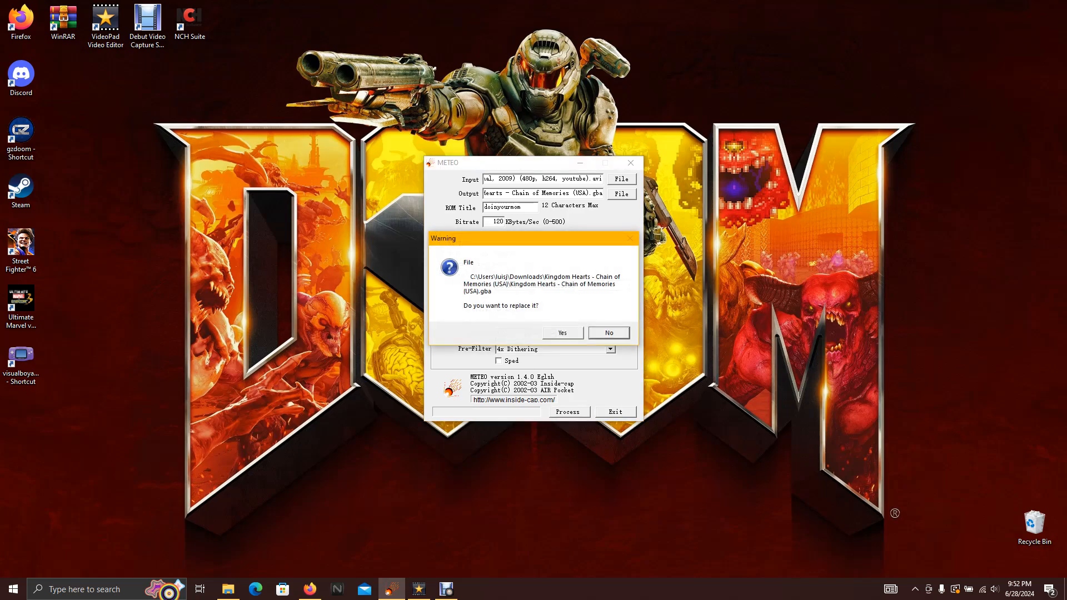
Step: Confirm overwriting the existing Kingdom Hearts ROM and let the conversion finish
click(560, 332)
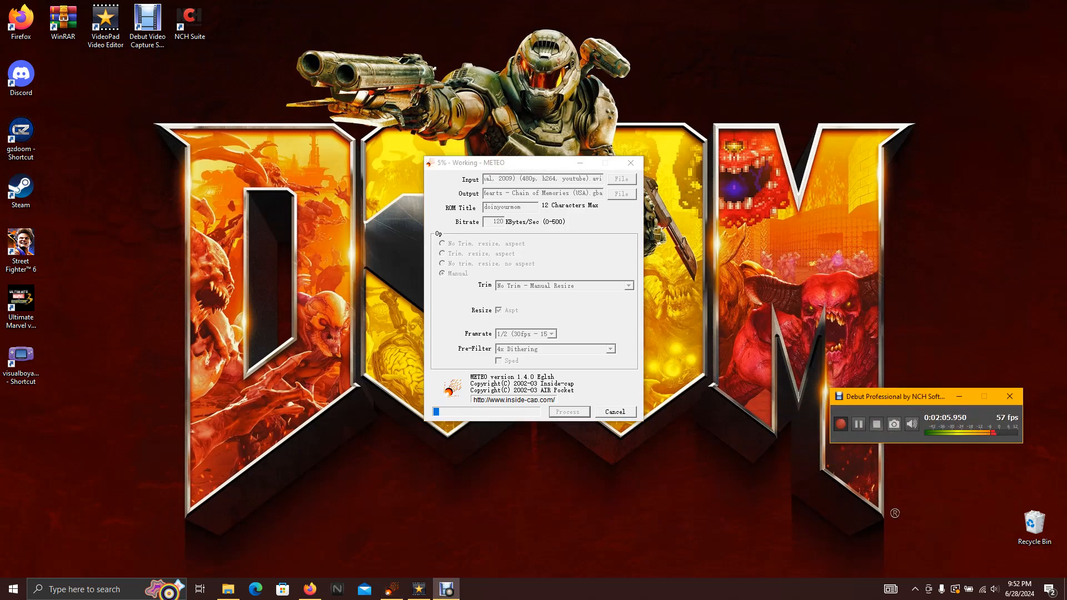
click(614, 411)
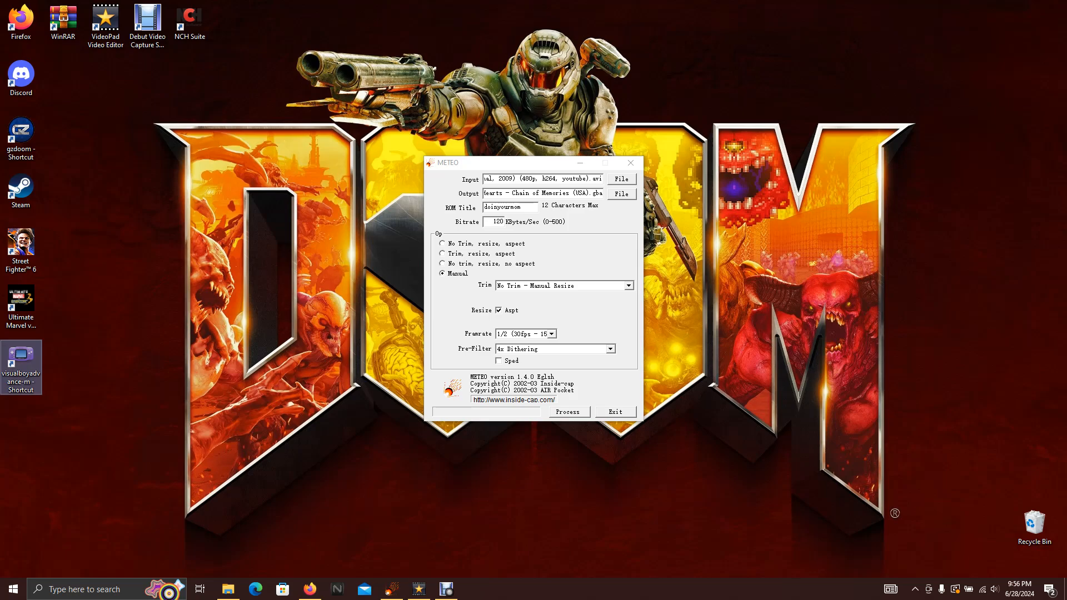
Step: Launch VisualBoyAdvance-M and set its advanced audio device to XAudio2
double_click(22, 356)
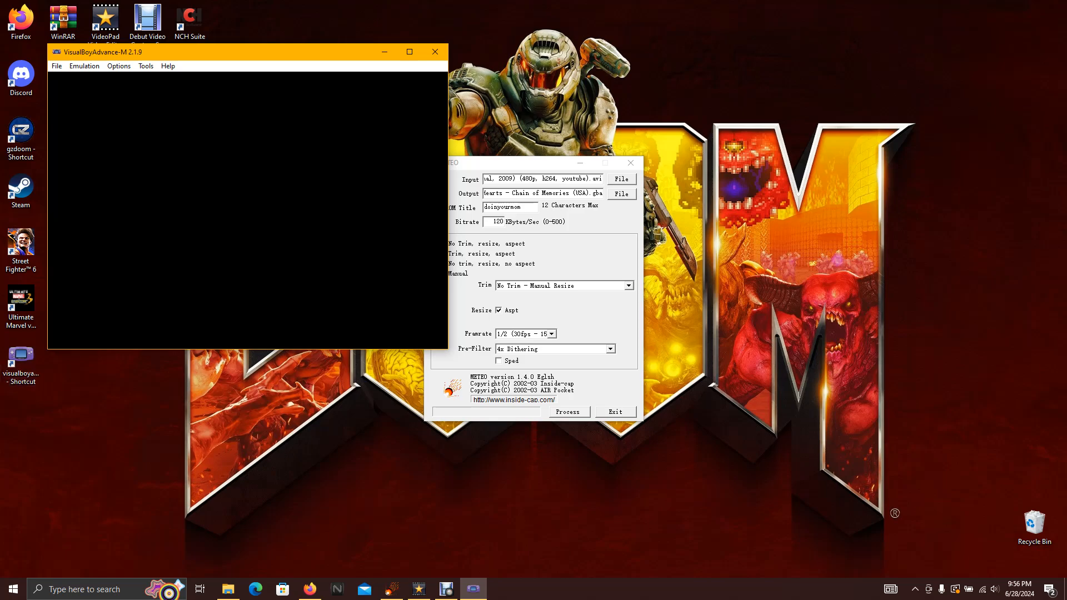
click(119, 66)
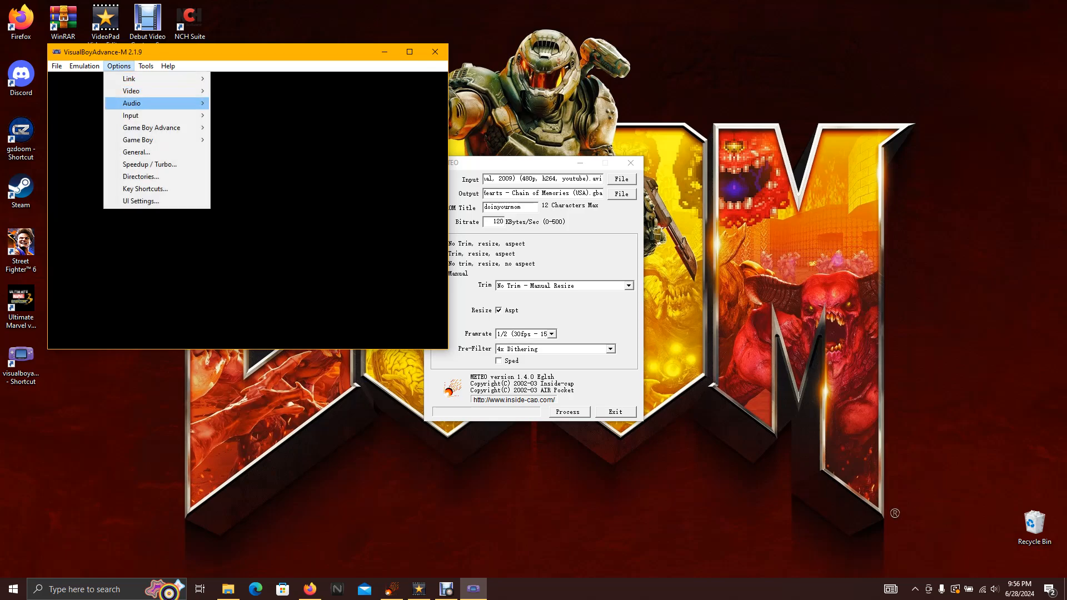
click(131, 103)
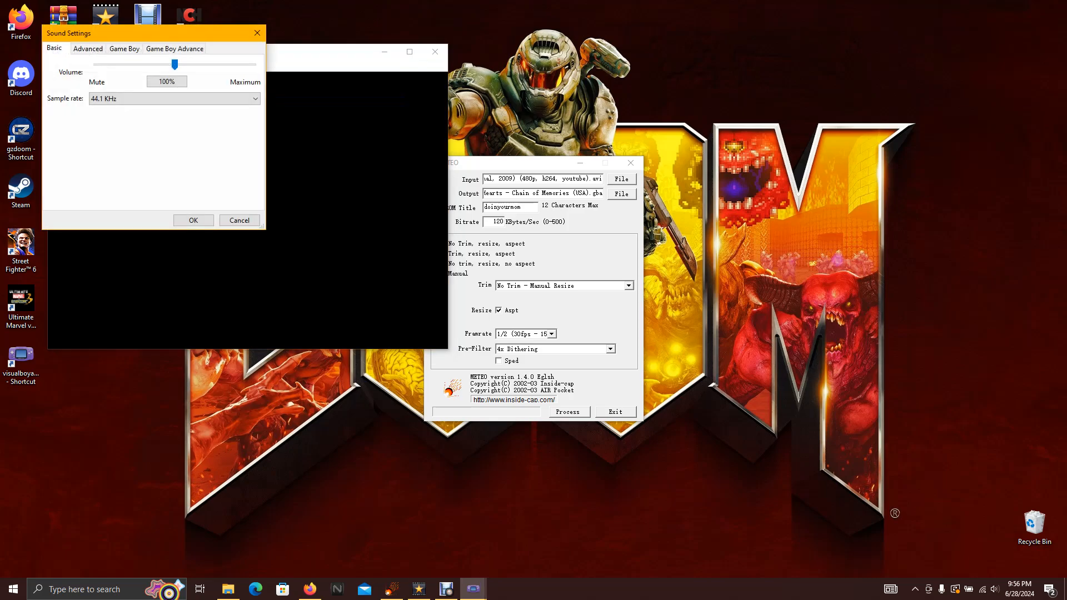
click(88, 48)
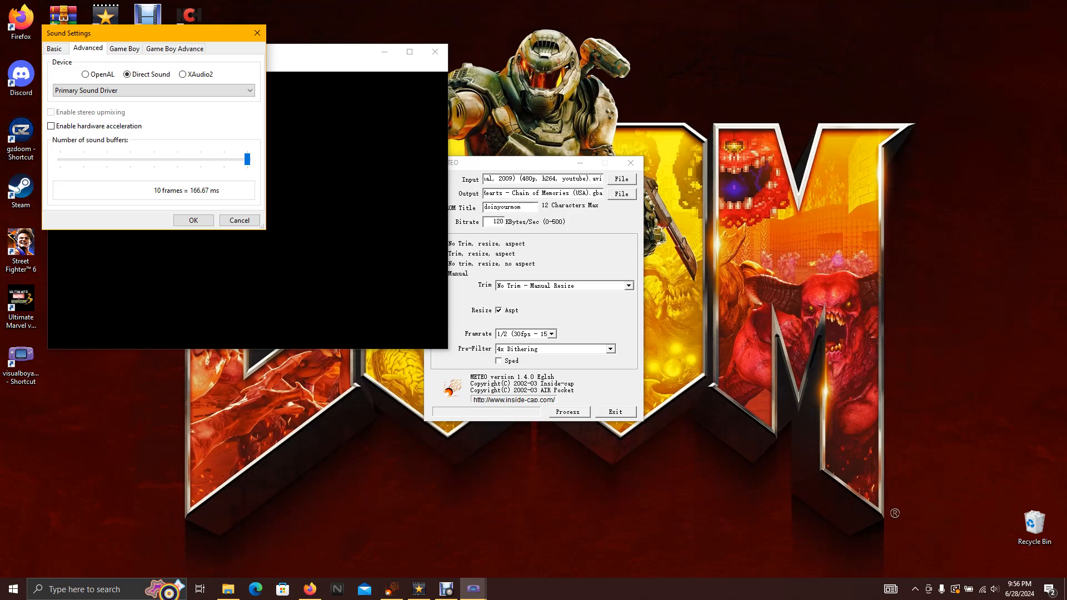
click(182, 73)
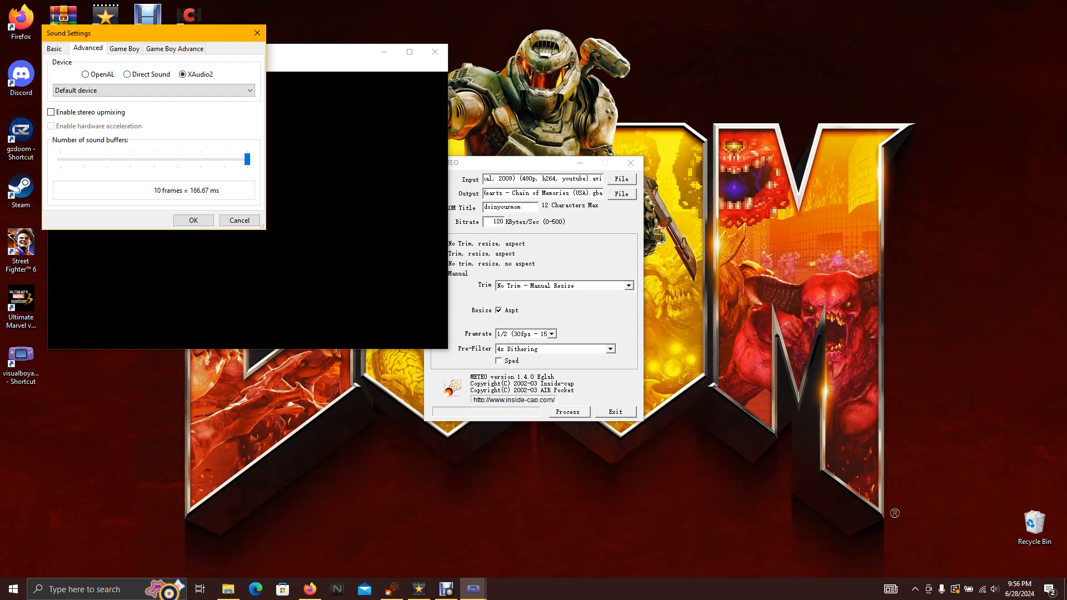
click(126, 74)
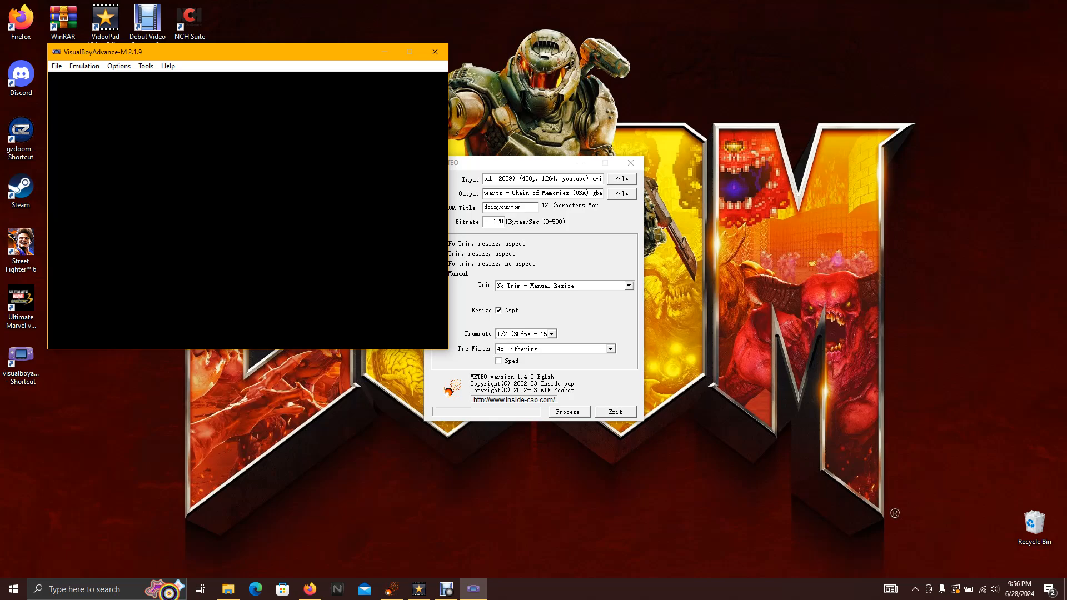
Step: Select Kingdom Hearts - Chain of Memories (USA).gba from its Downloads folder in the Open dialog
click(56, 66)
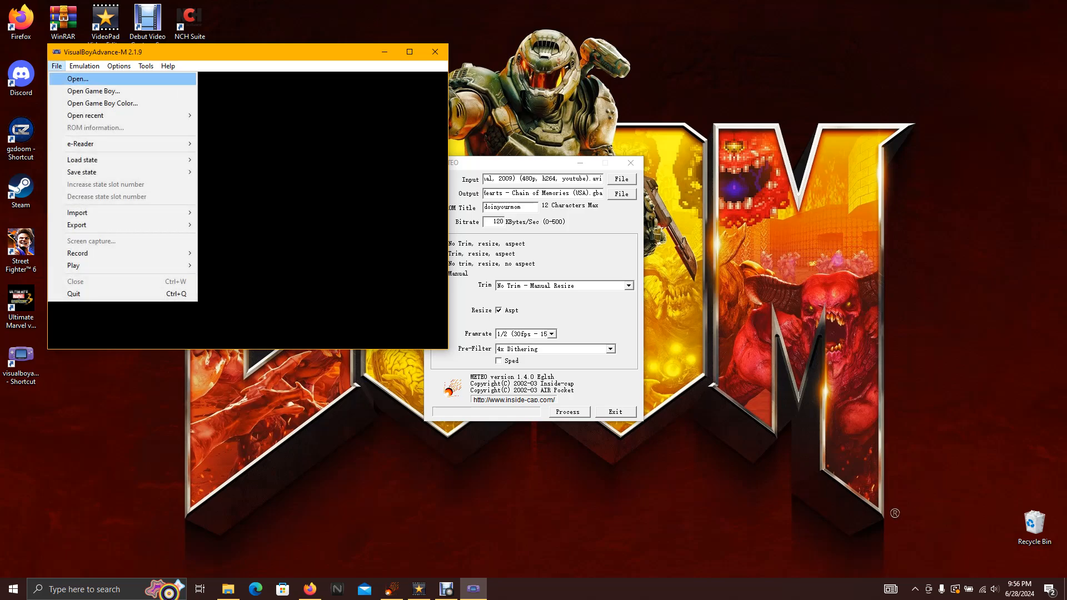
click(78, 78)
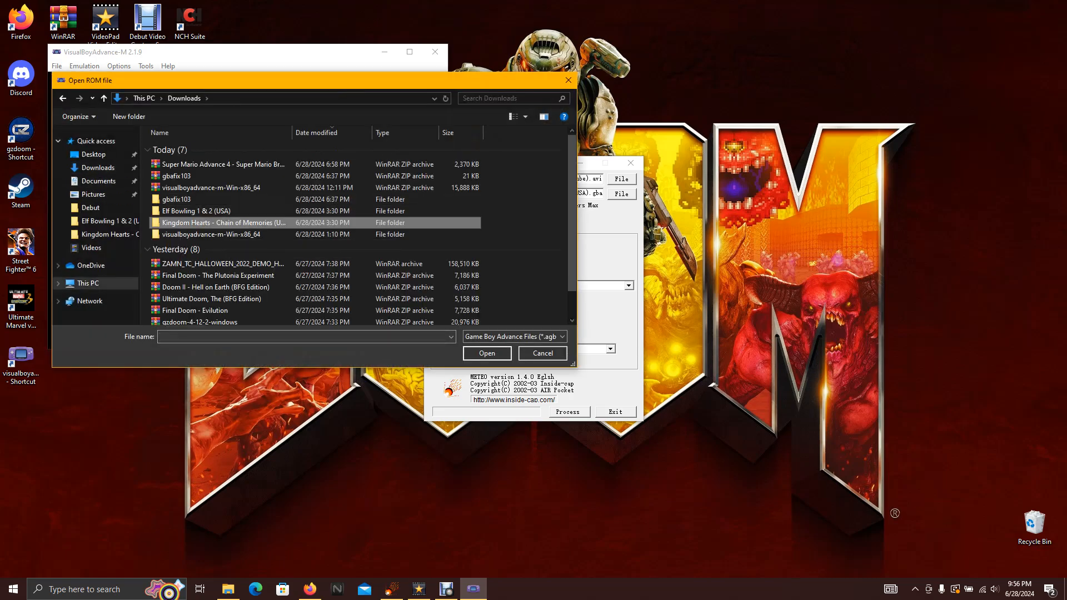
double_click(220, 222)
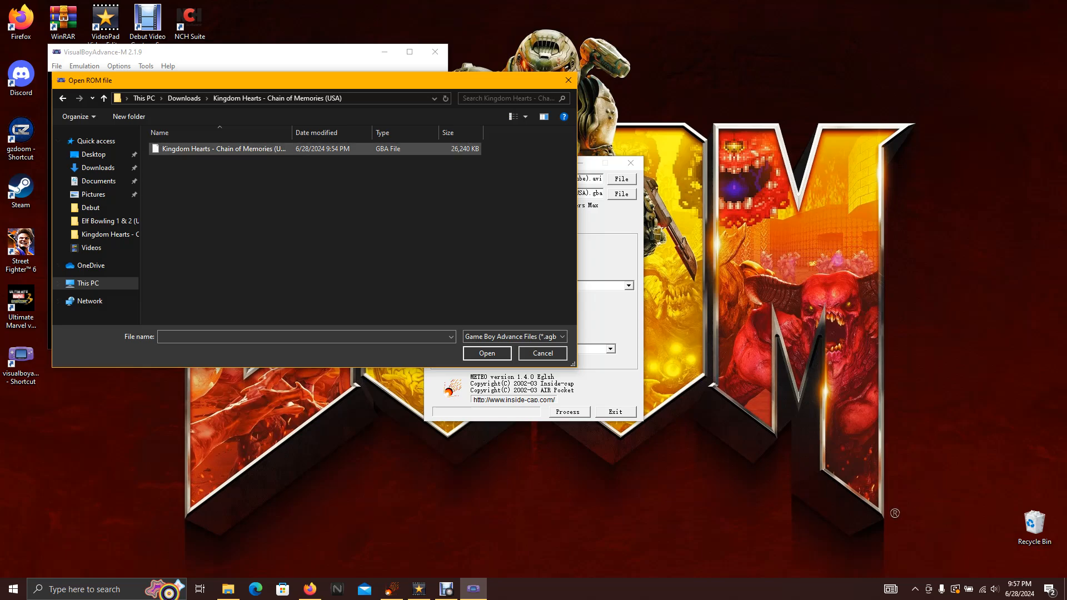
mouse_move(225, 148)
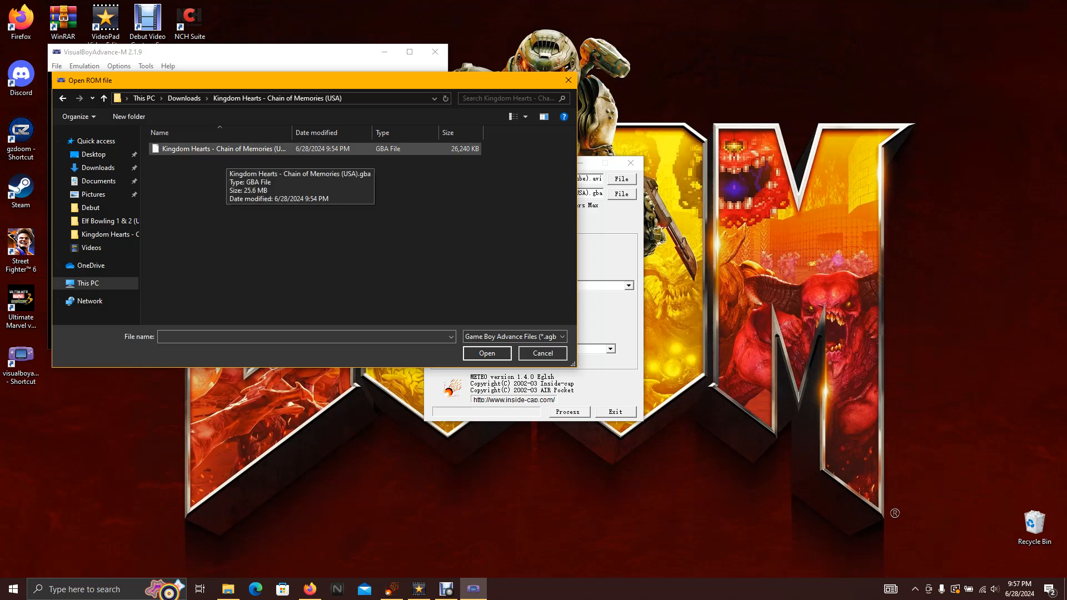
click(231, 147)
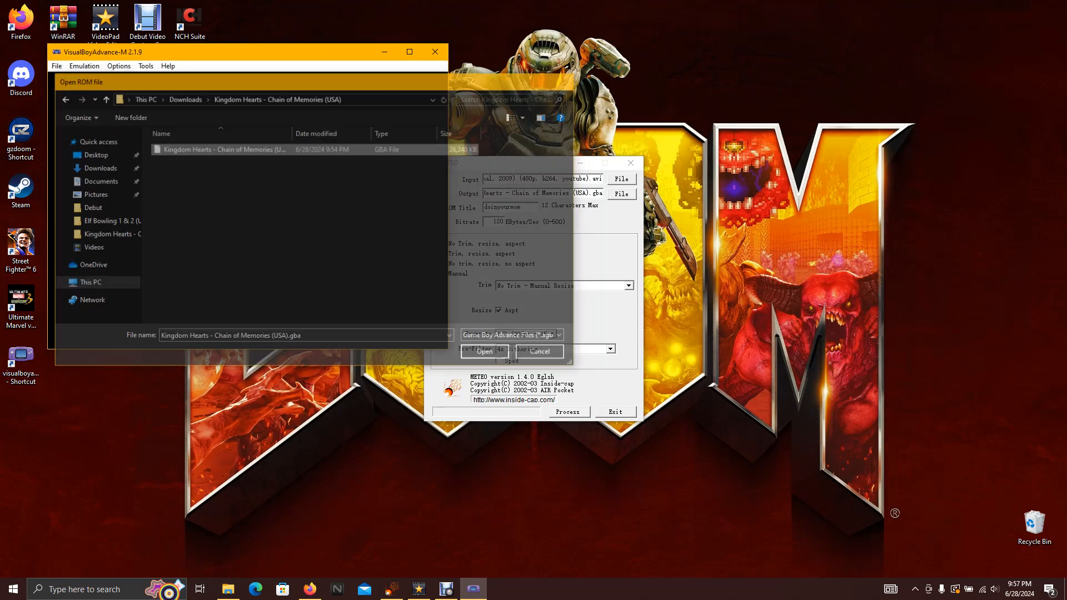
Step: Load the converted ROM so the video plays in the emulator
click(483, 351)
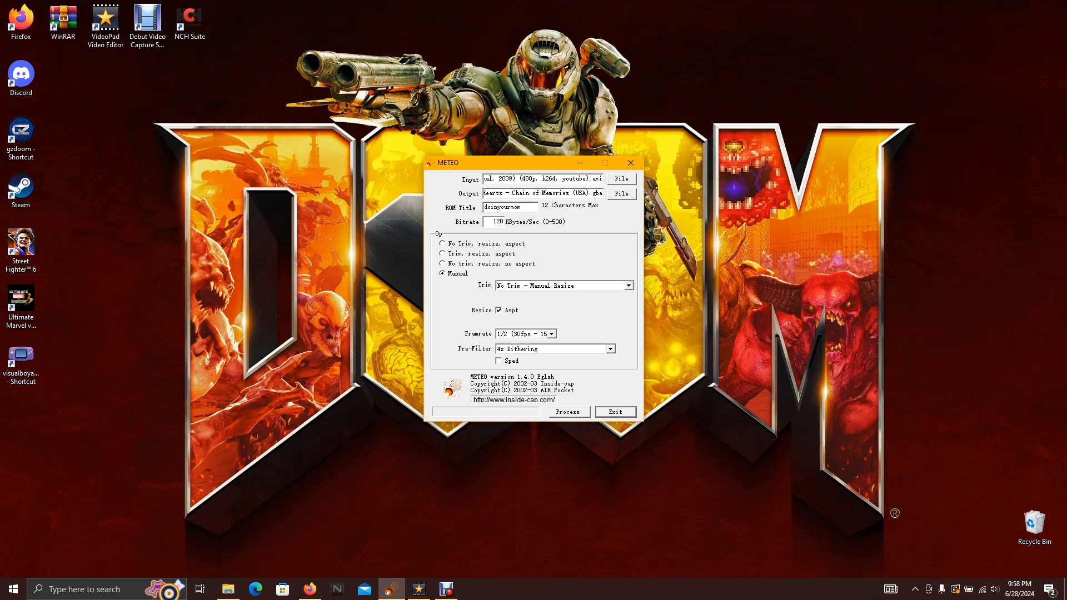
Step: Show METEO's Framerate options, currently at half rate 15 fps
click(550, 334)
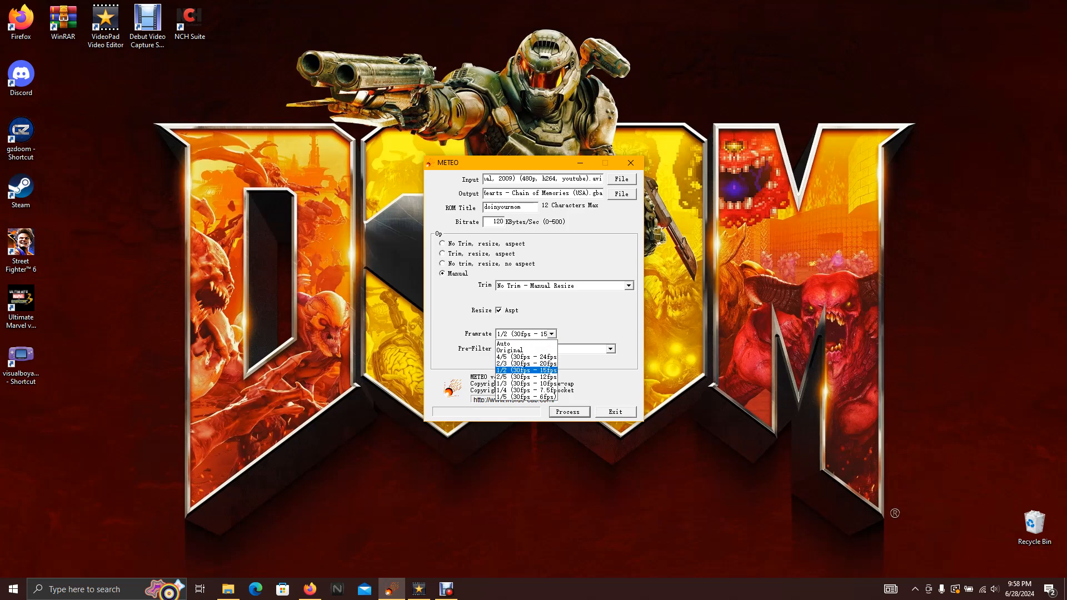
mouse_move(524, 397)
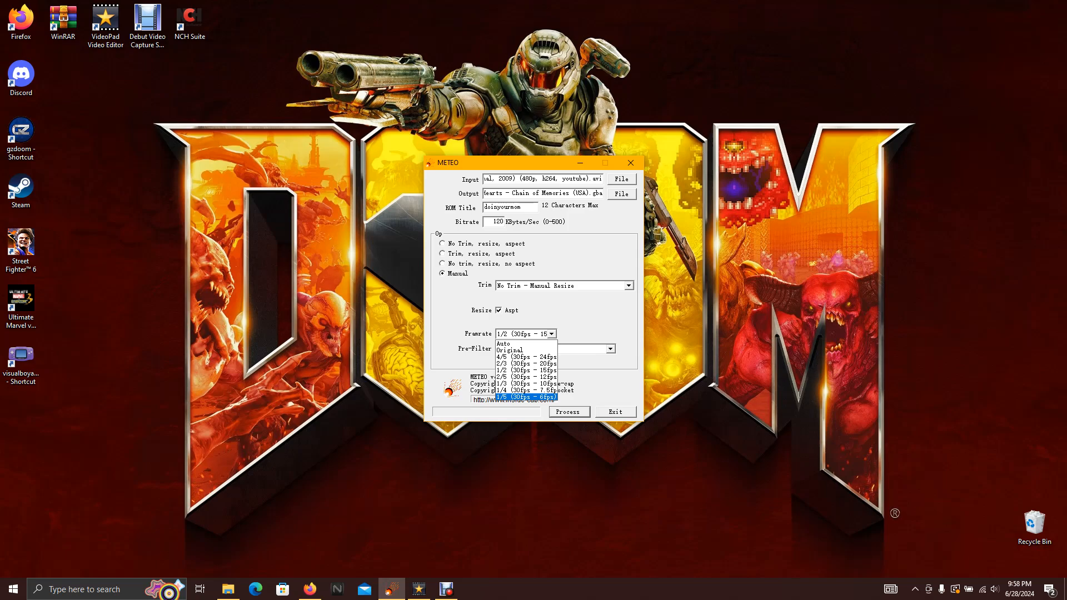